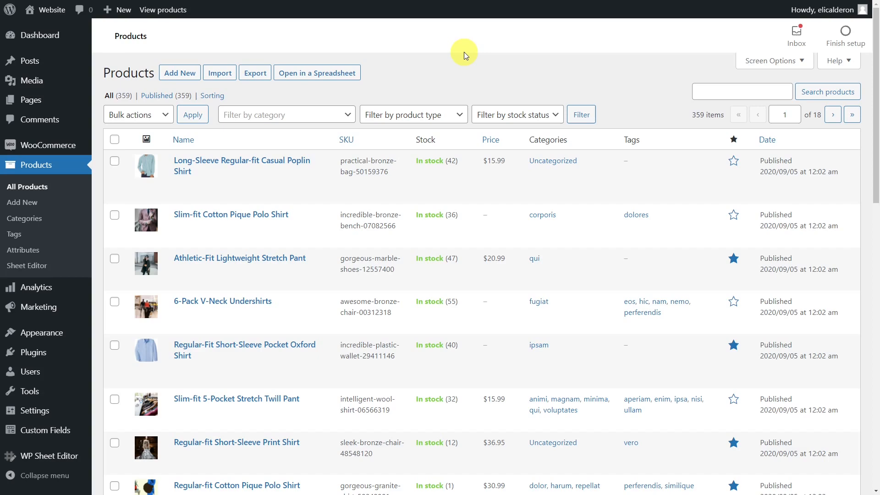
pyautogui.moveTo(281, 164)
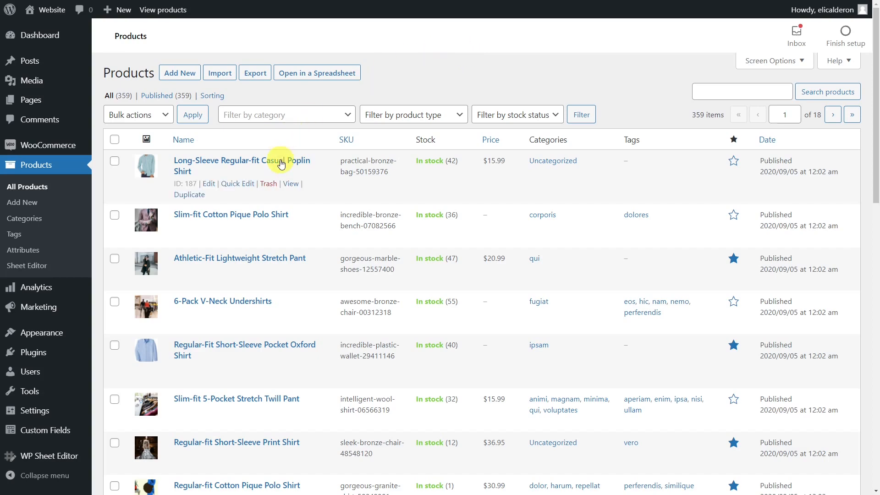
# Open the Long-Sleeve Regular-fit Casual Poplin Shirt product and view its Featured Image 2 boxes
pyautogui.click(242, 160)
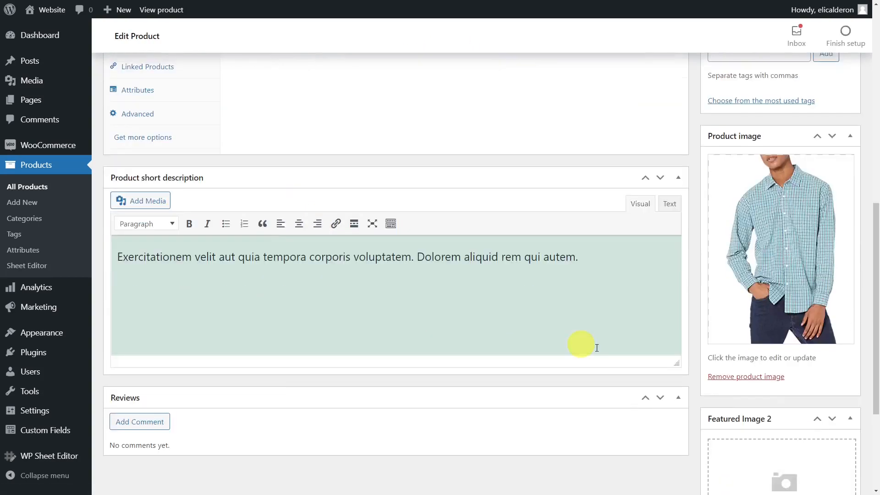
pyautogui.scroll(-3)
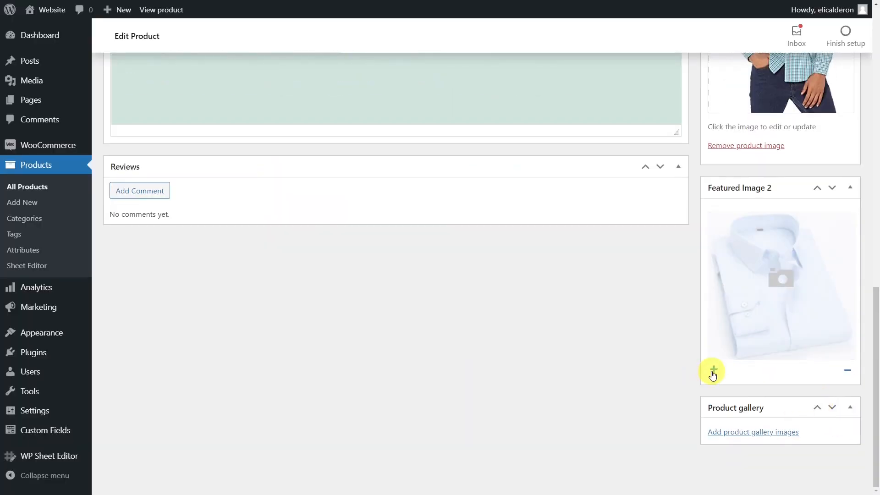
pyautogui.scroll(-3)
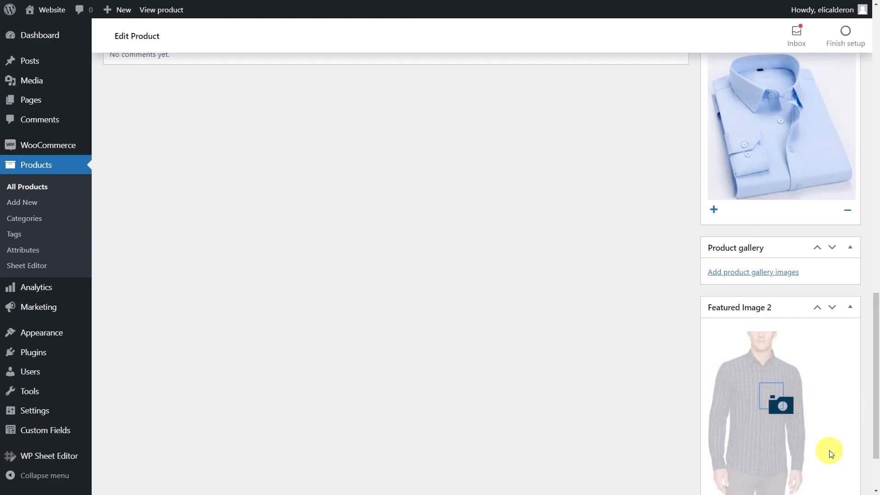
pyautogui.scroll(-3)
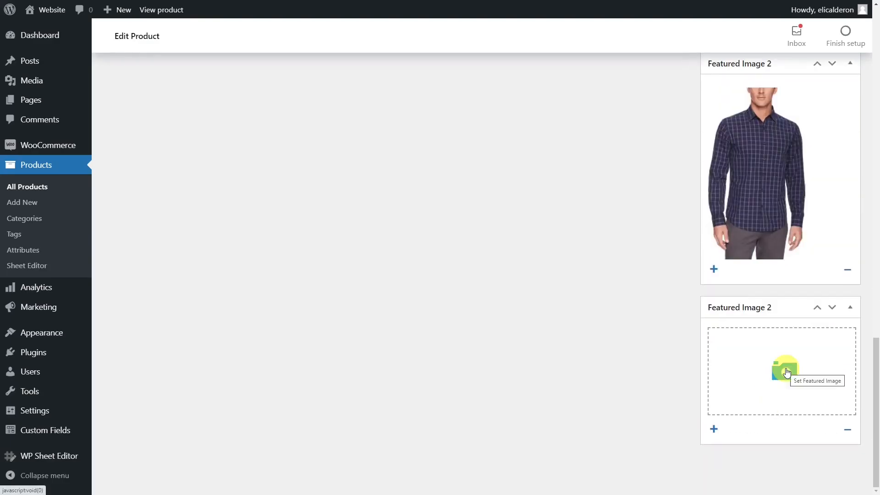
pyautogui.scroll(3)
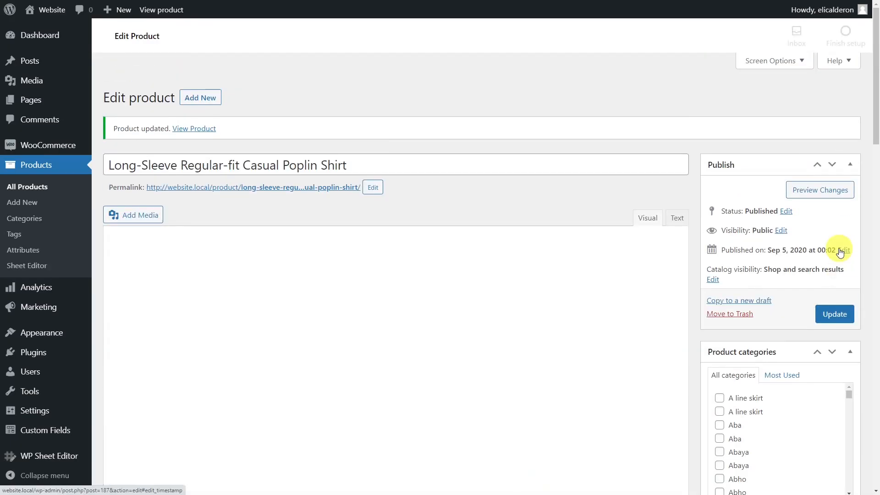
# Load all 359 products in the WP Sheet Editor spreadsheet
pyautogui.click(43, 455)
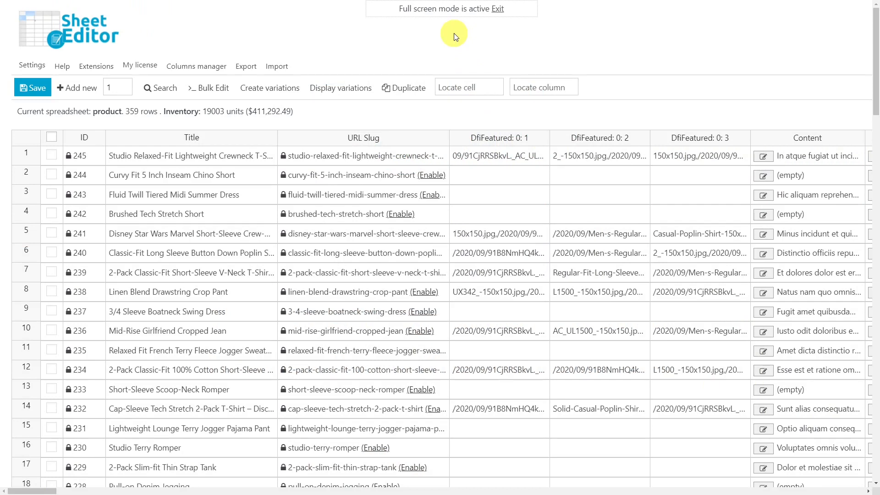
# Fill the DfiFeatured 1–3 columns with image URLs and save the changes
pyautogui.click(498, 174)
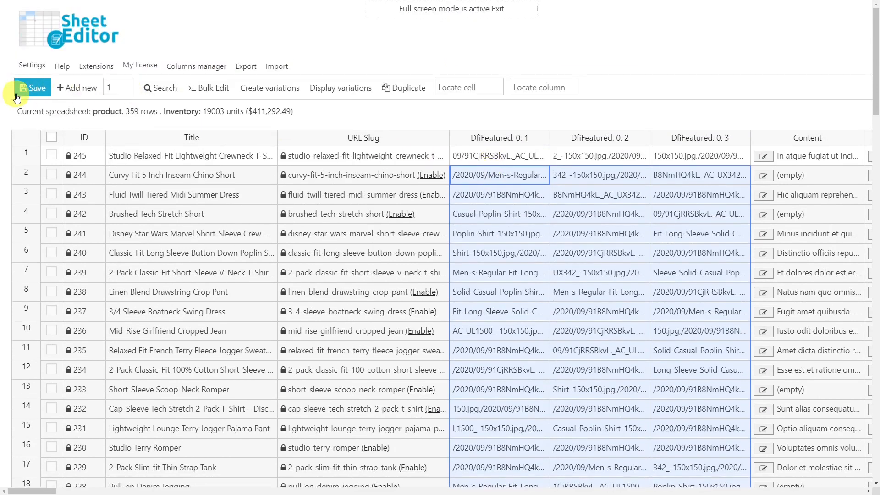
pyautogui.click(31, 88)
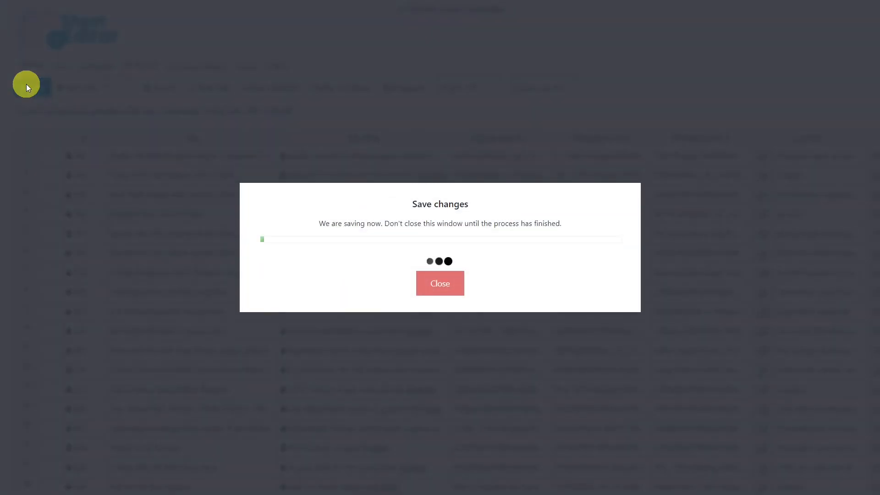
pyautogui.click(440, 283)
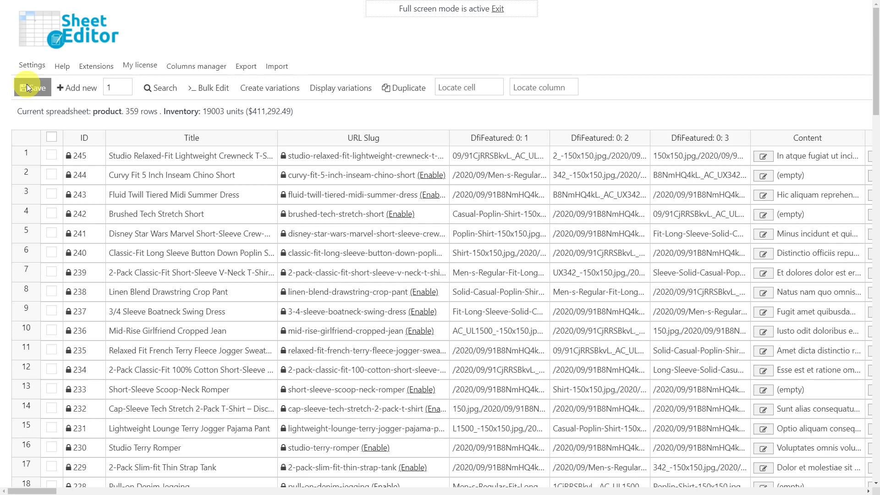
pyautogui.moveTo(445, 41)
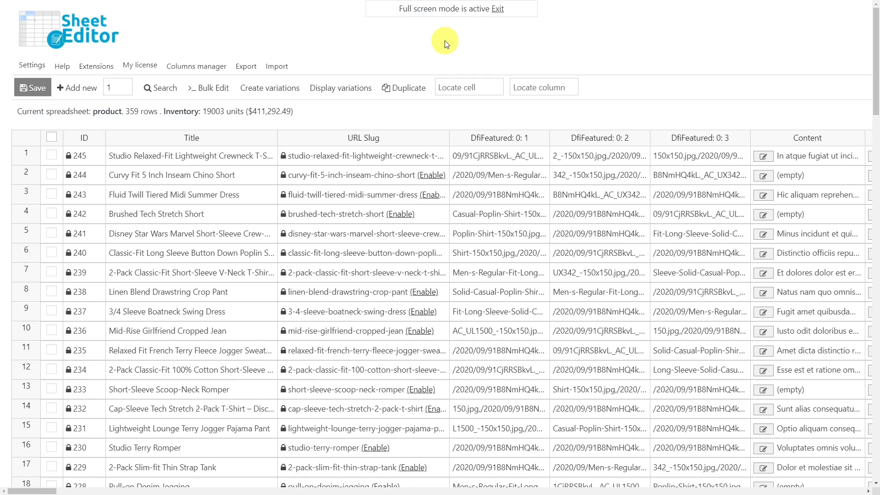
# Search products containing the keyword 'shirt', narrowing the sheet to 43 rows
pyautogui.click(162, 88)
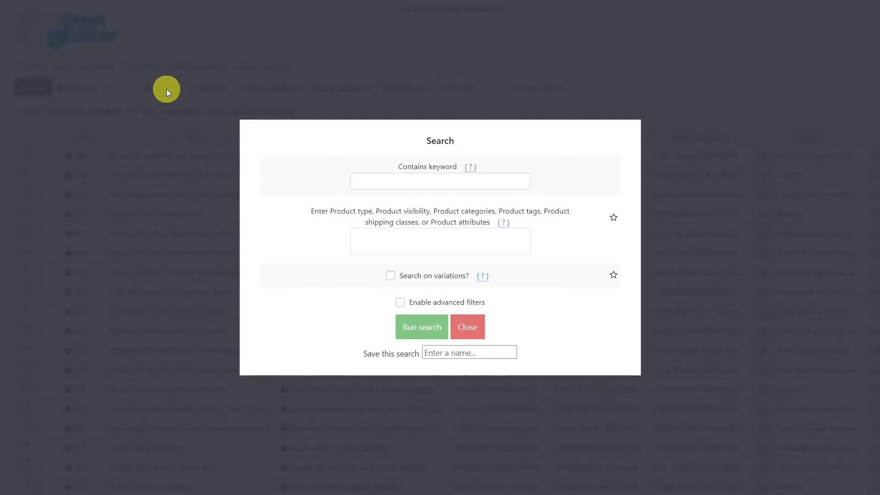
pyautogui.moveTo(470, 167)
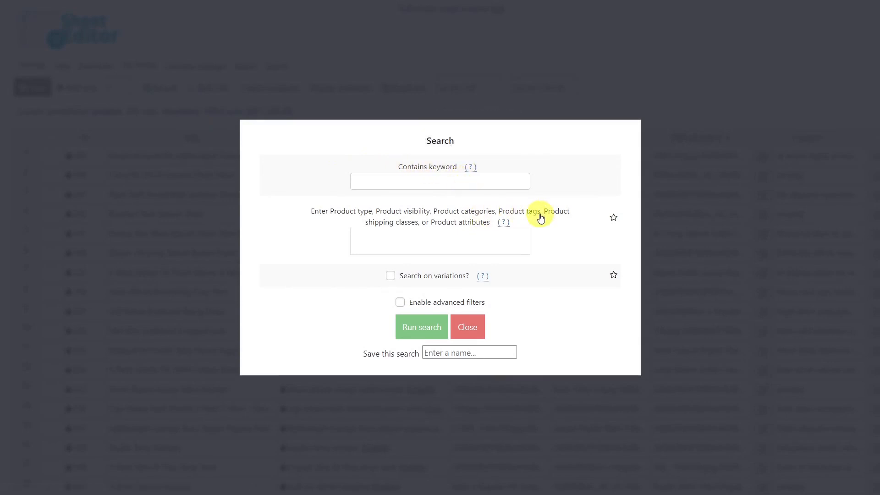
pyautogui.click(440, 180)
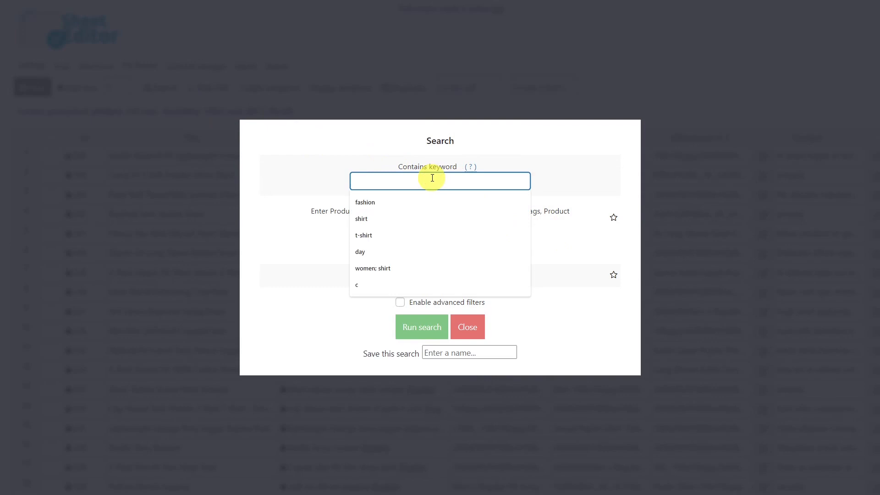
pyautogui.write('shirt')
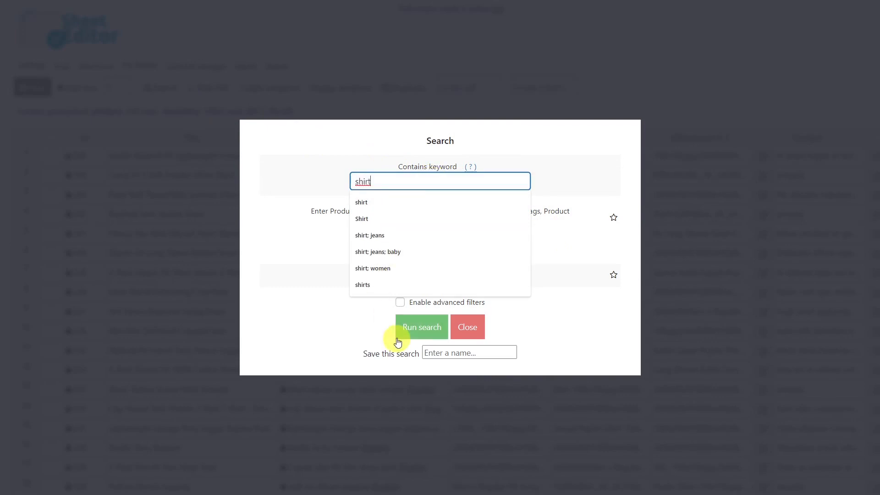
pyautogui.click(420, 326)
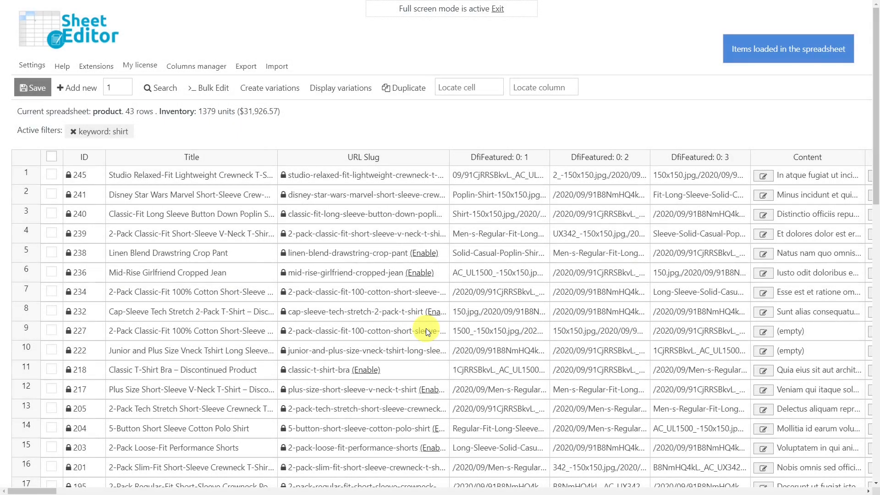
pyautogui.click(50, 174)
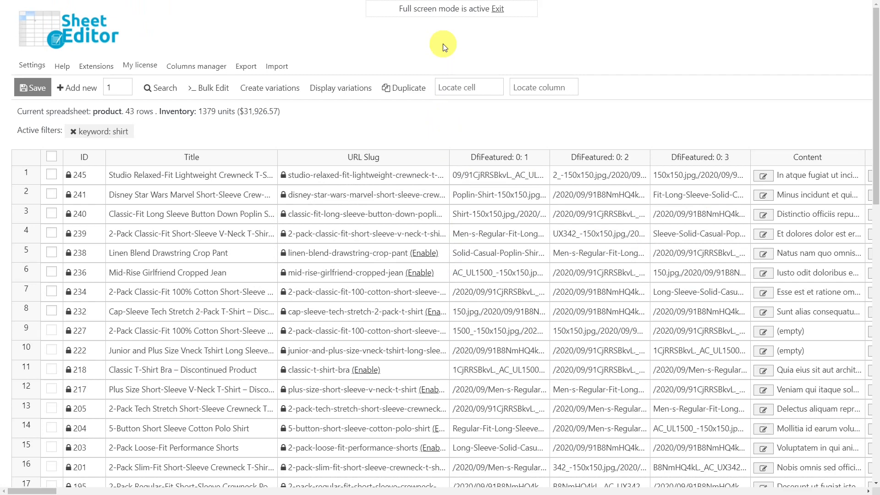
# Bulk-set DfiFeatured: 0: 1 to the poplin shirt image path for all searched rows
pyautogui.click(209, 88)
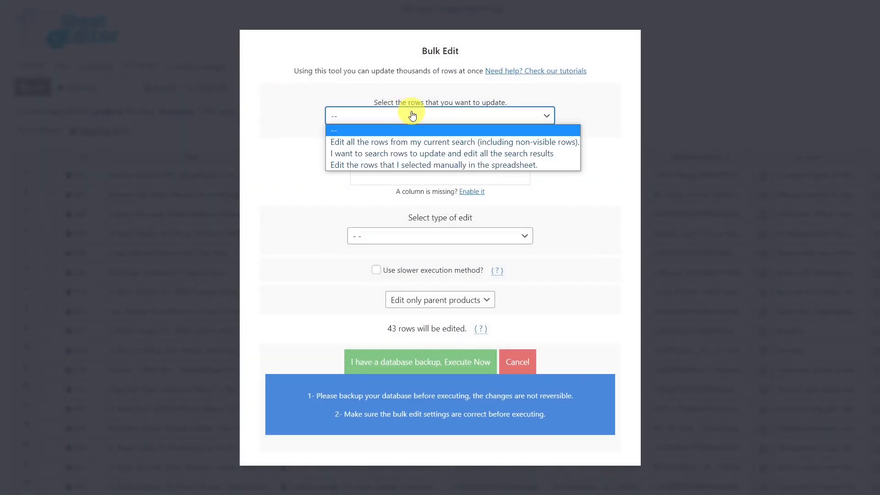
pyautogui.moveTo(424, 164)
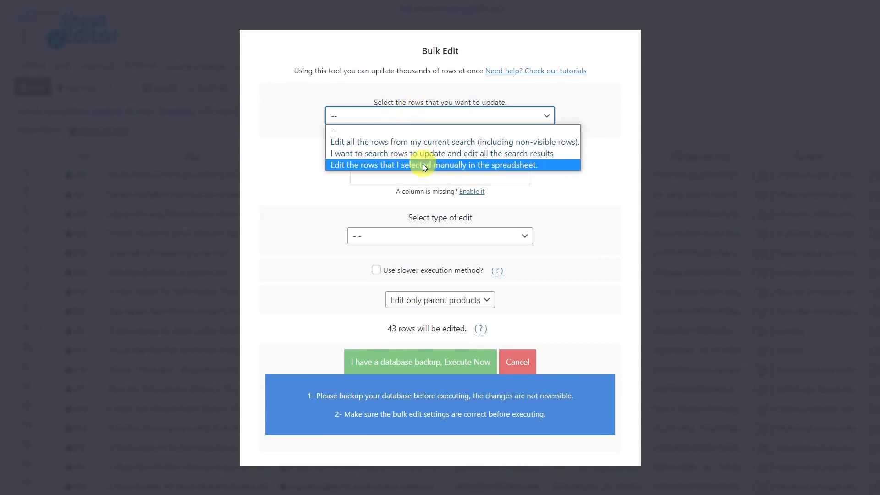
pyautogui.click(454, 141)
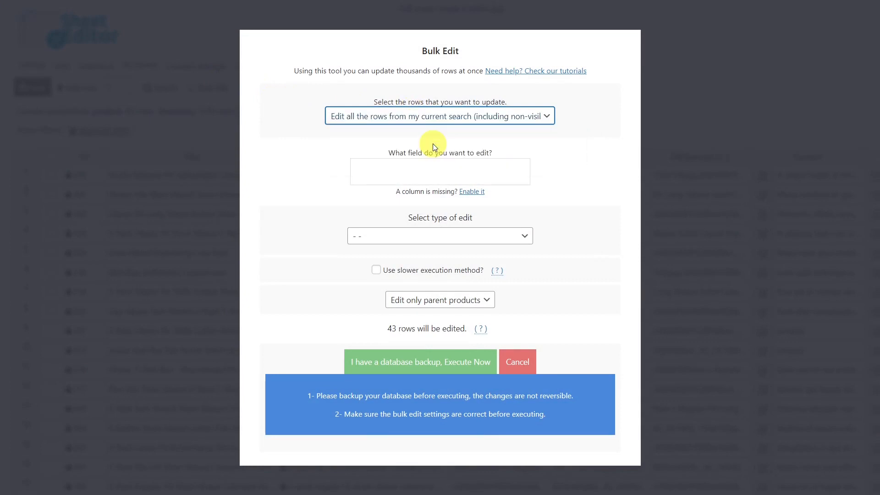
pyautogui.click(440, 171)
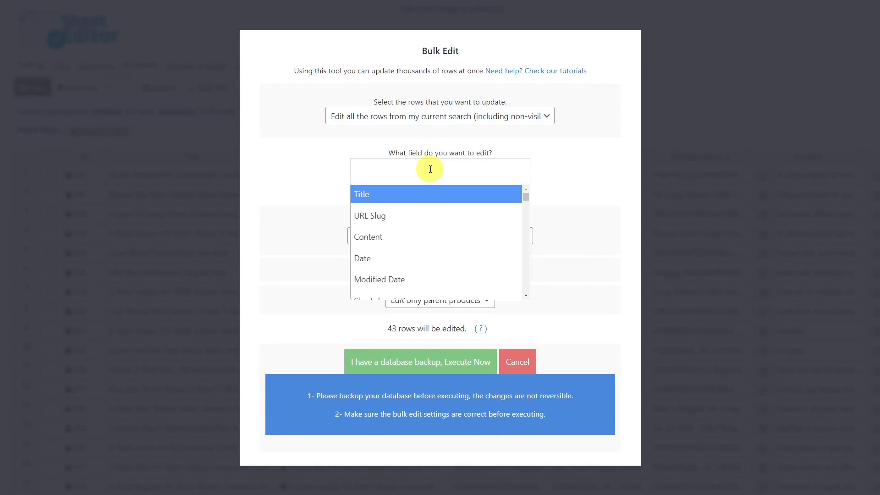
pyautogui.write('df')
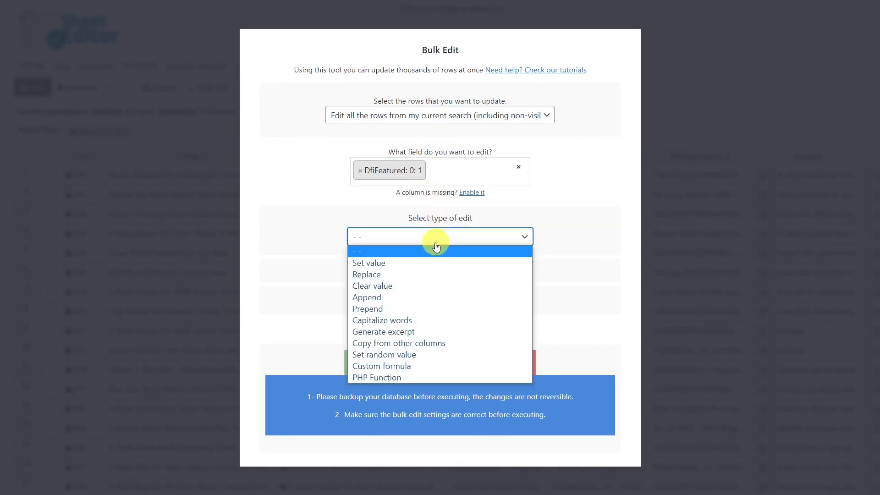
pyautogui.click(368, 263)
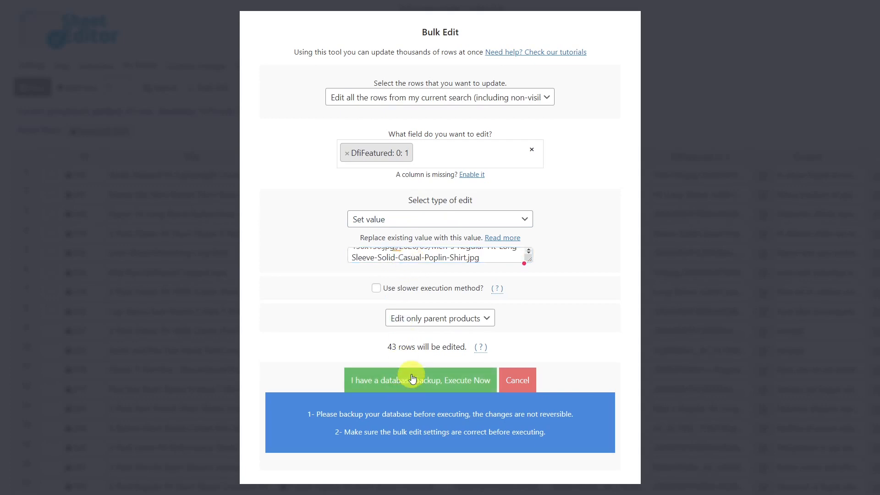
pyautogui.click(420, 380)
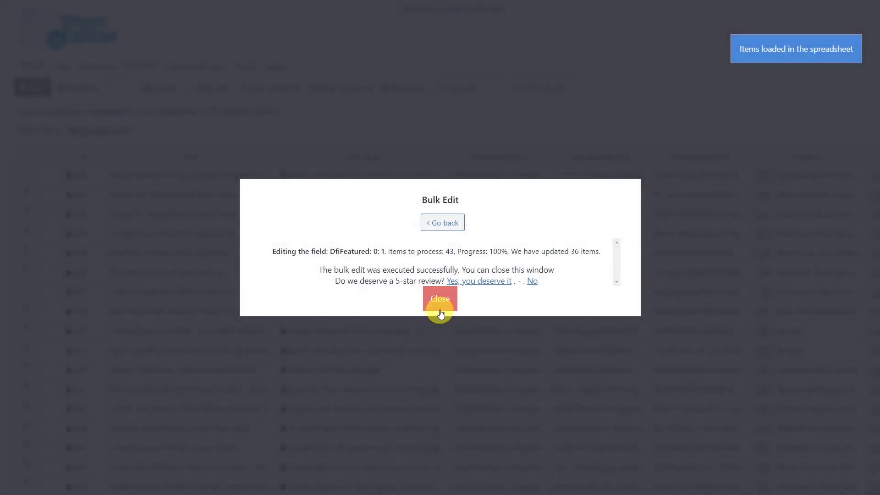
pyautogui.click(440, 297)
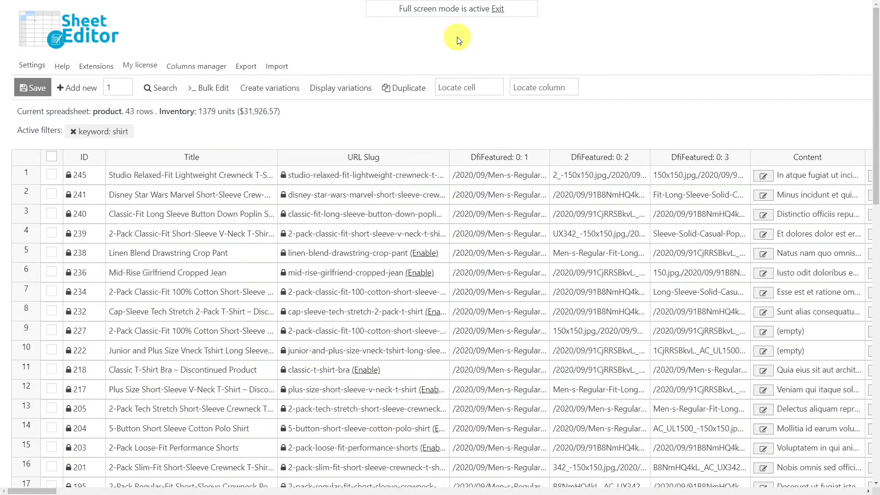
# Bulk-replace the DfiFeatured: 0: 1 image path across all 43 shirt rows
pyautogui.click(212, 88)
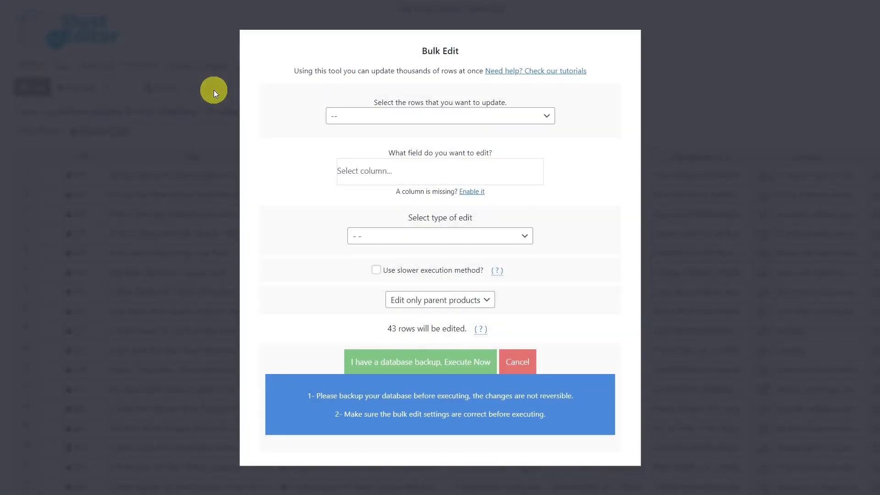
pyautogui.click(439, 115)
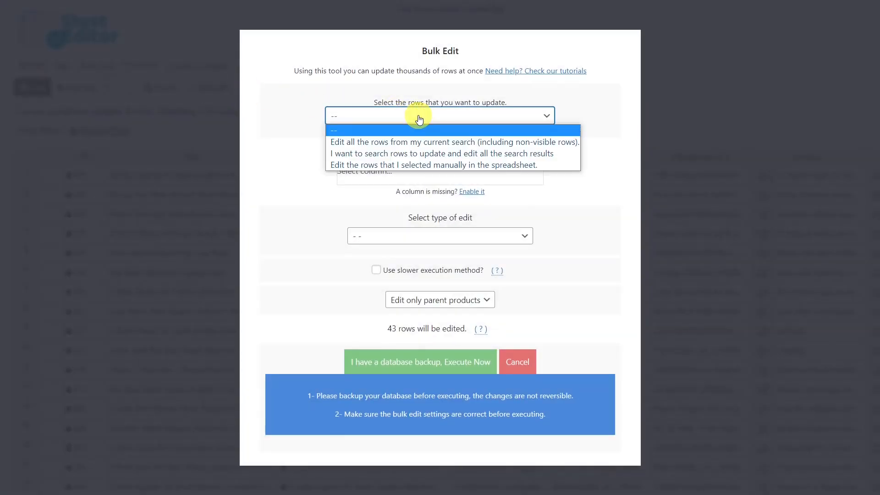
pyautogui.click(453, 142)
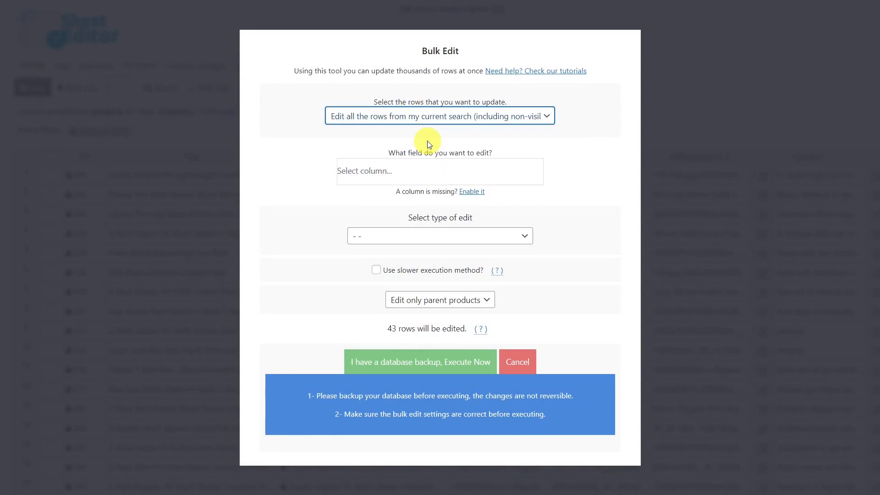
pyautogui.write('df')
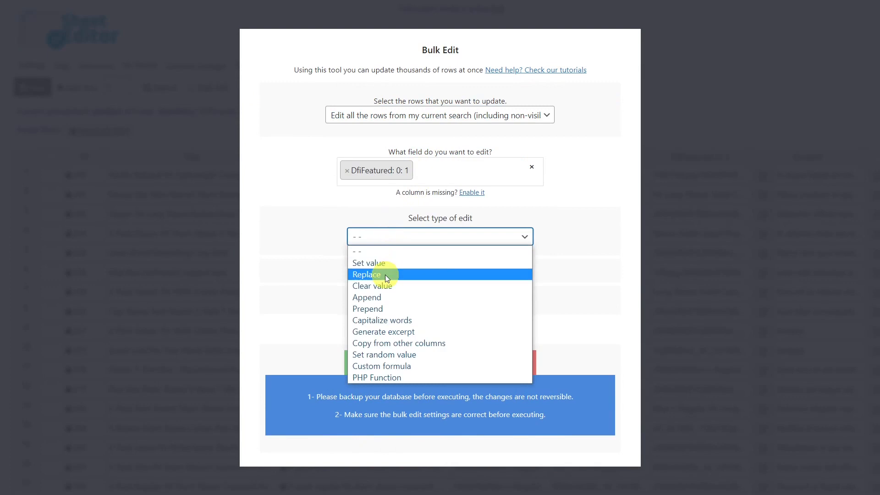
pyautogui.click(366, 274)
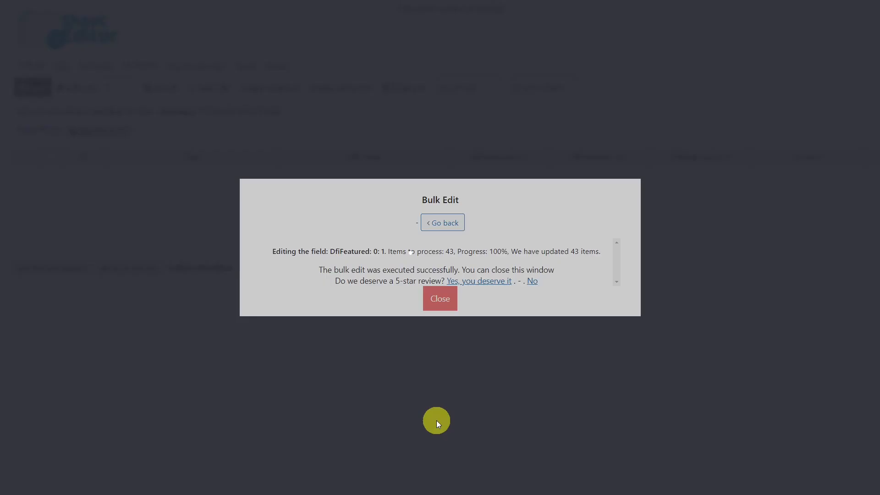
pyautogui.click(440, 298)
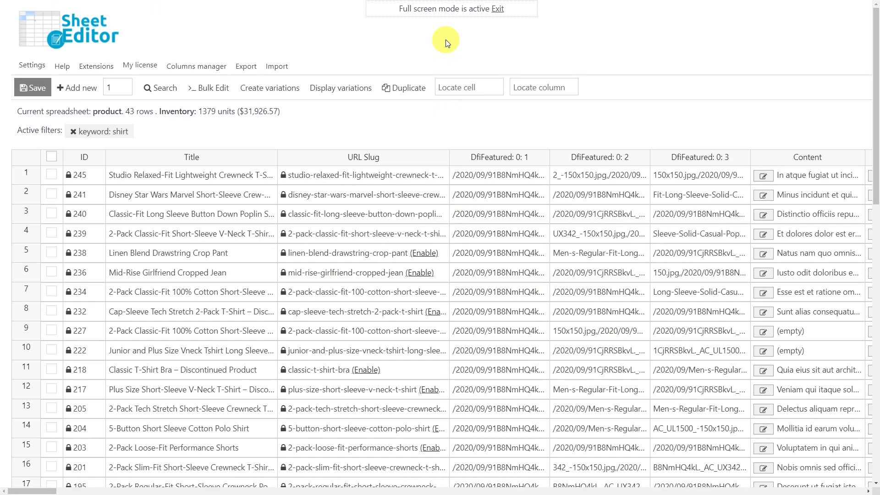
# Bulk-clear the DfiFeatured: 0: 2 value for every row in the shirt search
pyautogui.click(213, 88)
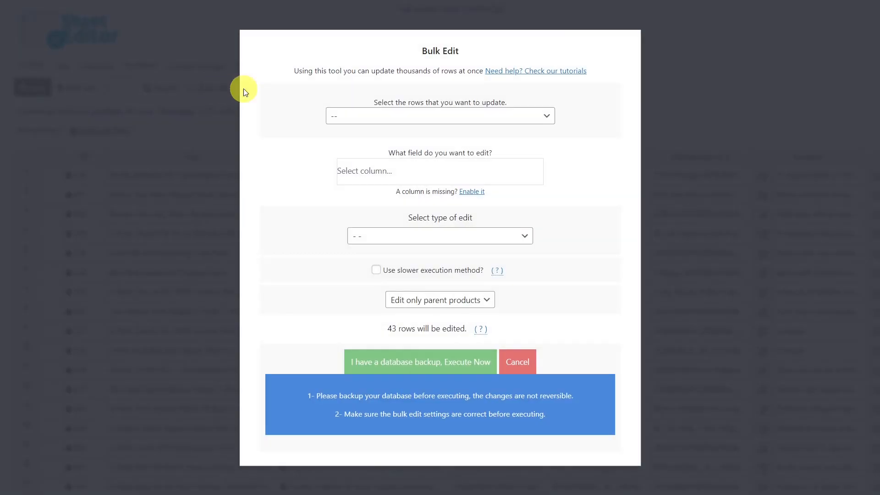
pyautogui.click(440, 116)
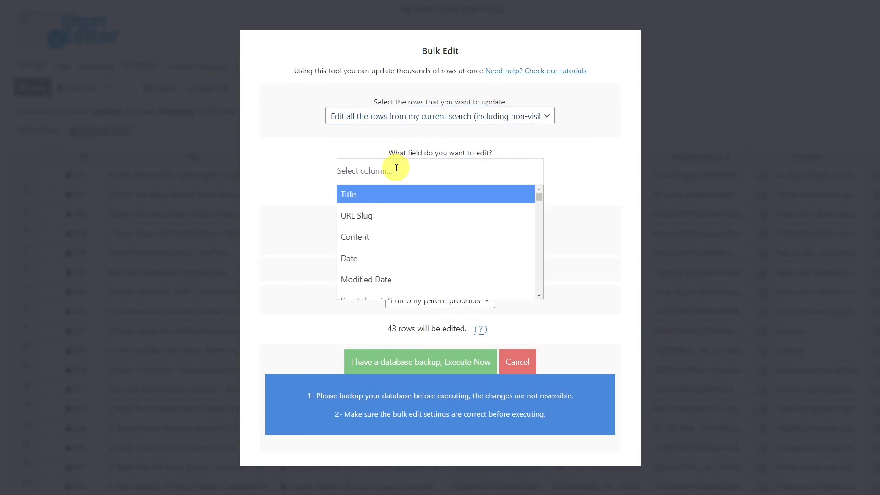
pyautogui.write('df')
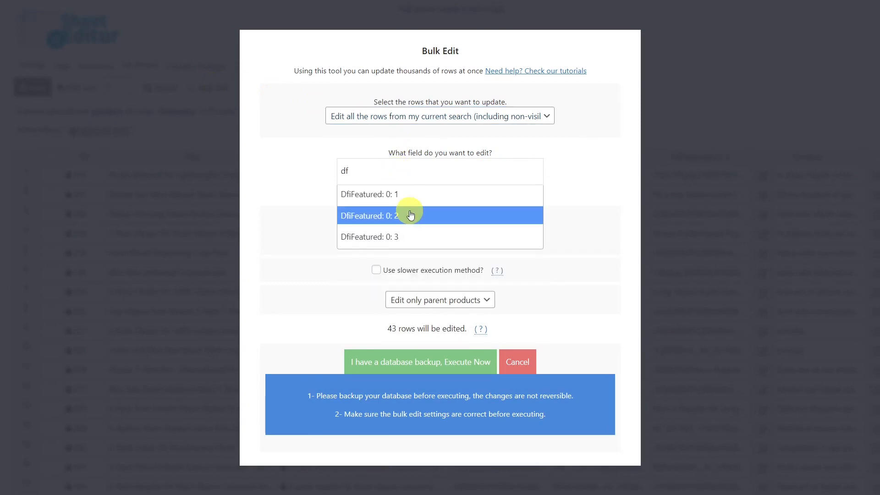
pyautogui.click(383, 216)
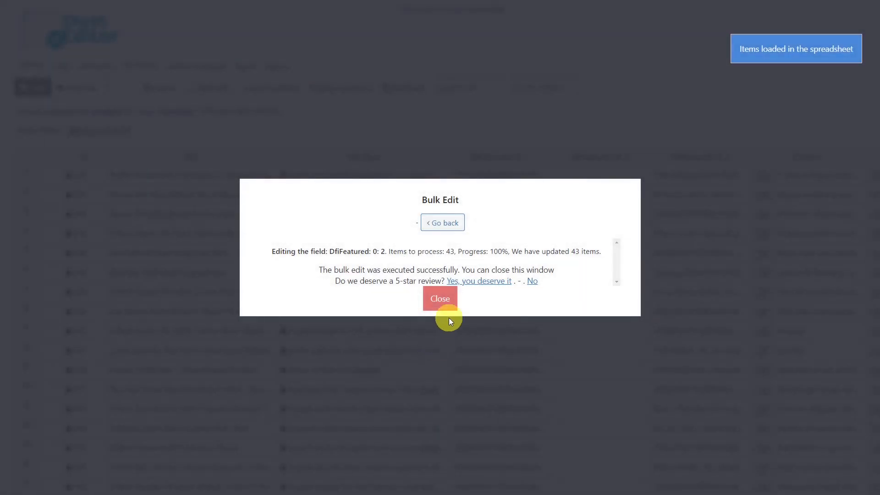
pyautogui.click(440, 298)
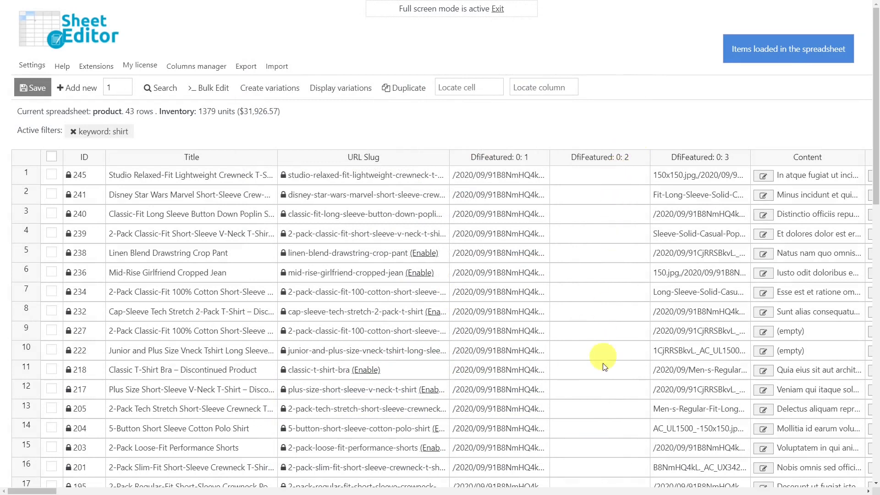
pyautogui.moveTo(614, 470)
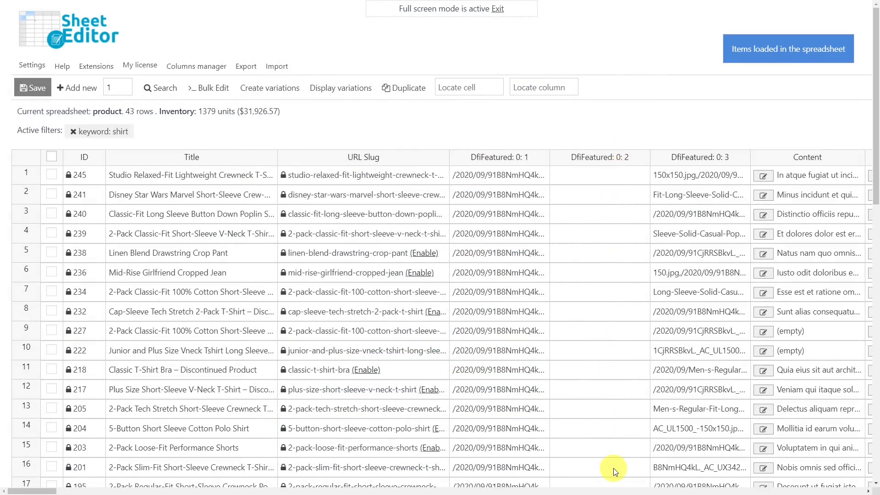